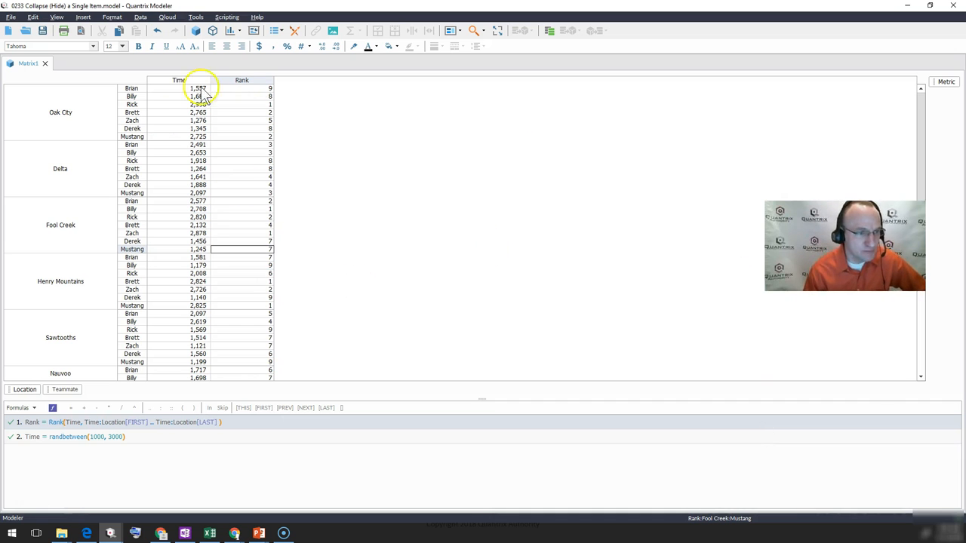
mouse_move(89, 125)
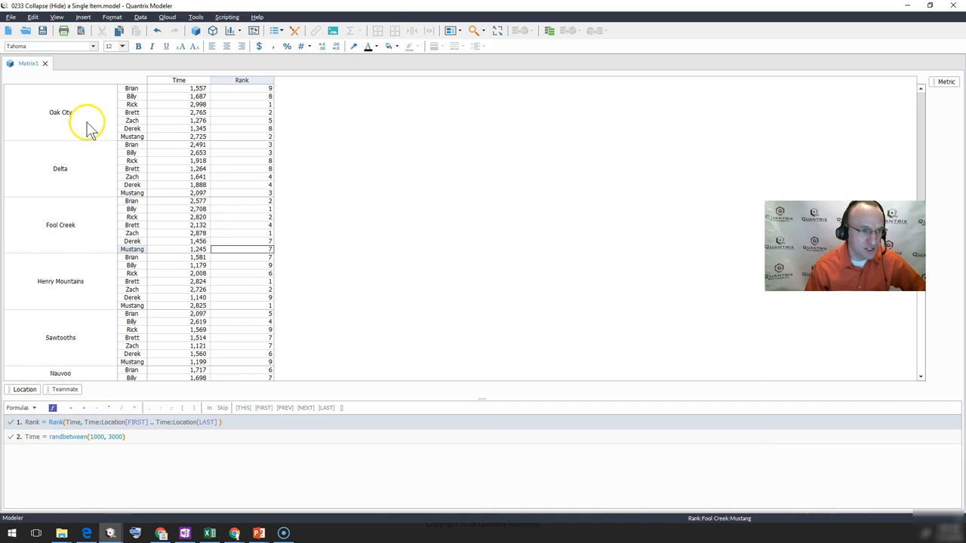
mouse_move(102, 338)
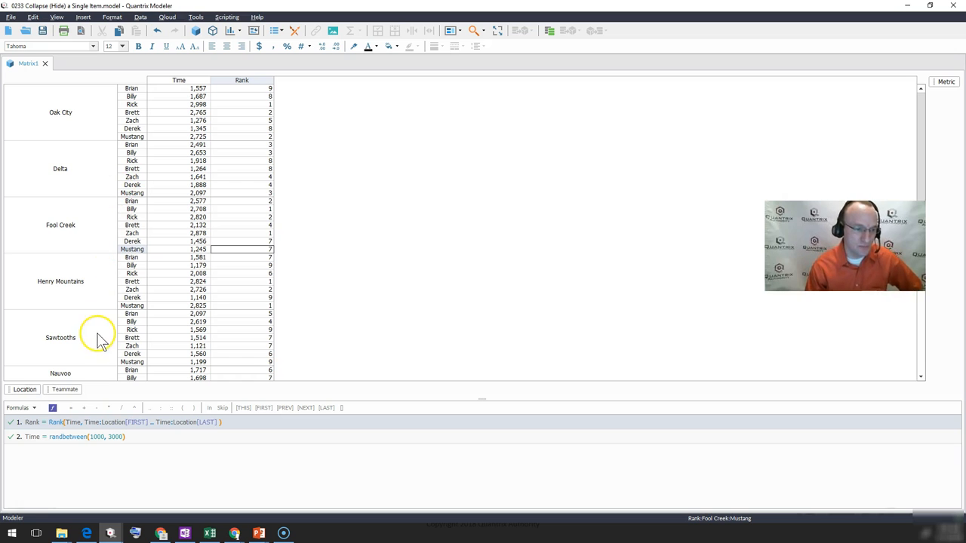
mouse_move(926, 125)
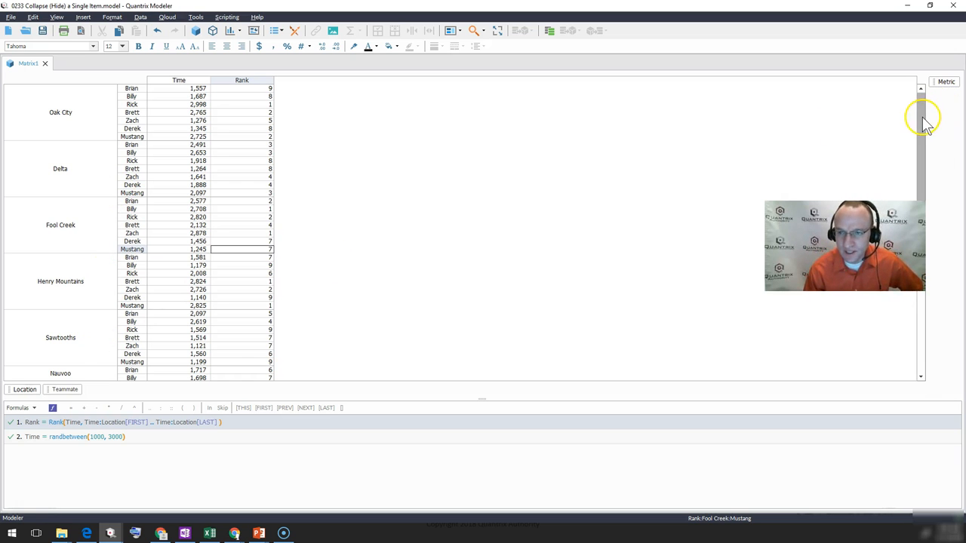
- Scroll through the matrix and select the Billy rows in every location
scroll("down", 3)
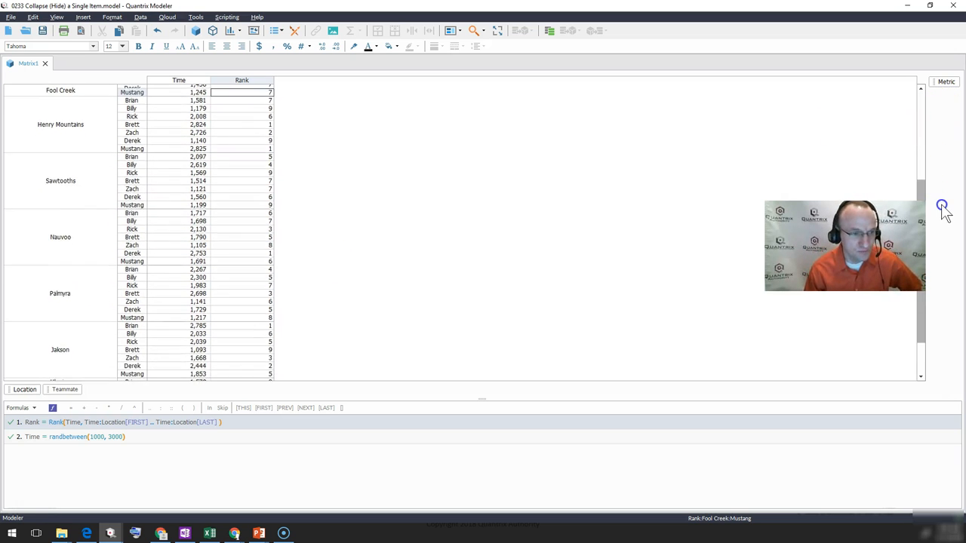
scroll("up", 3)
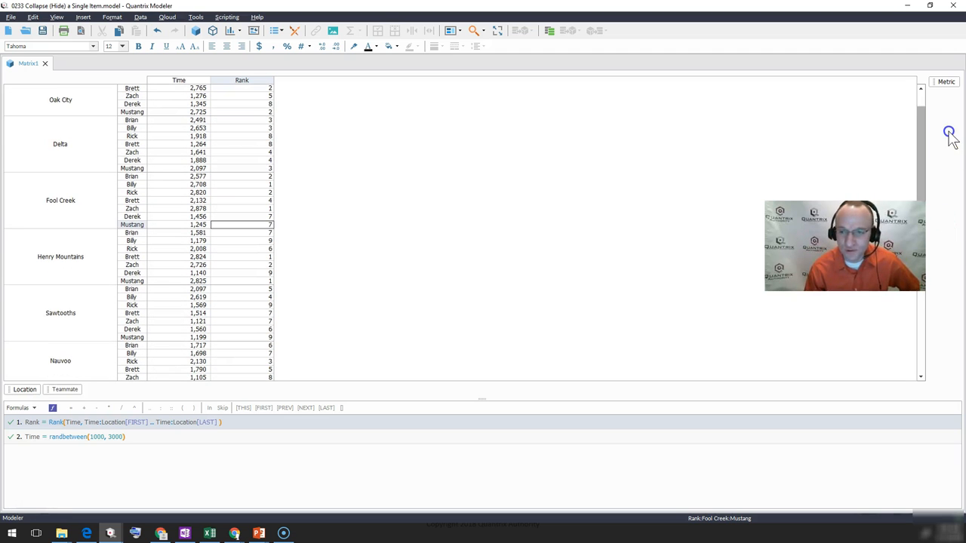
mouse_move(136, 130)
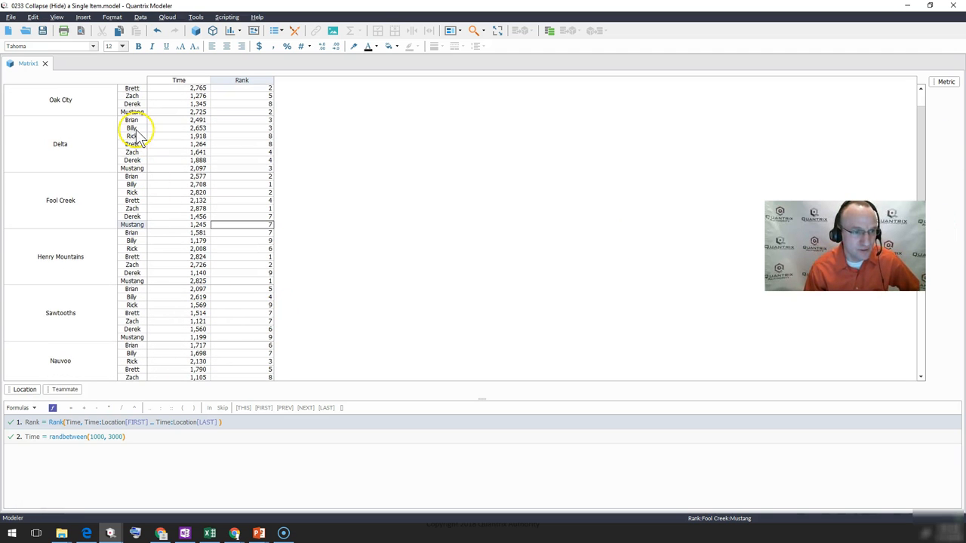
left_click(131, 128)
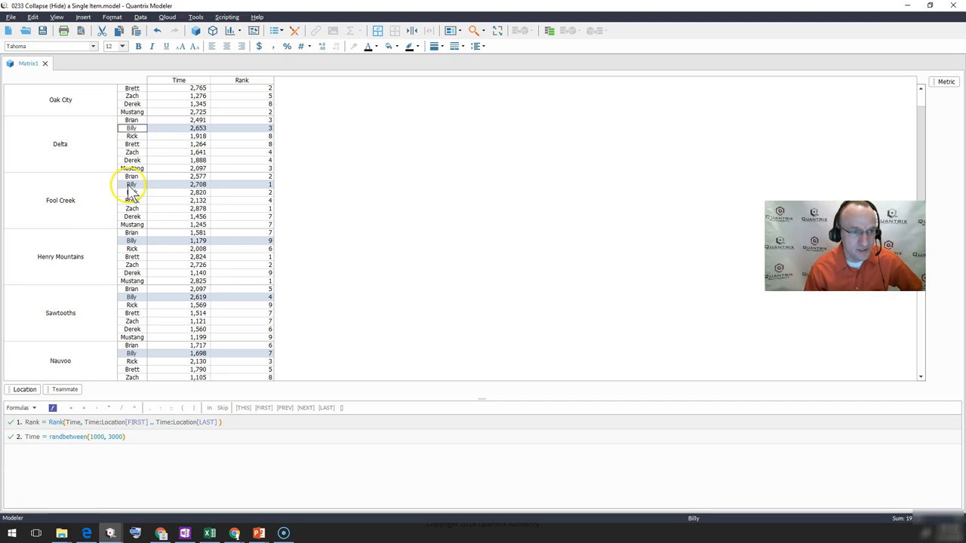
mouse_move(177, 151)
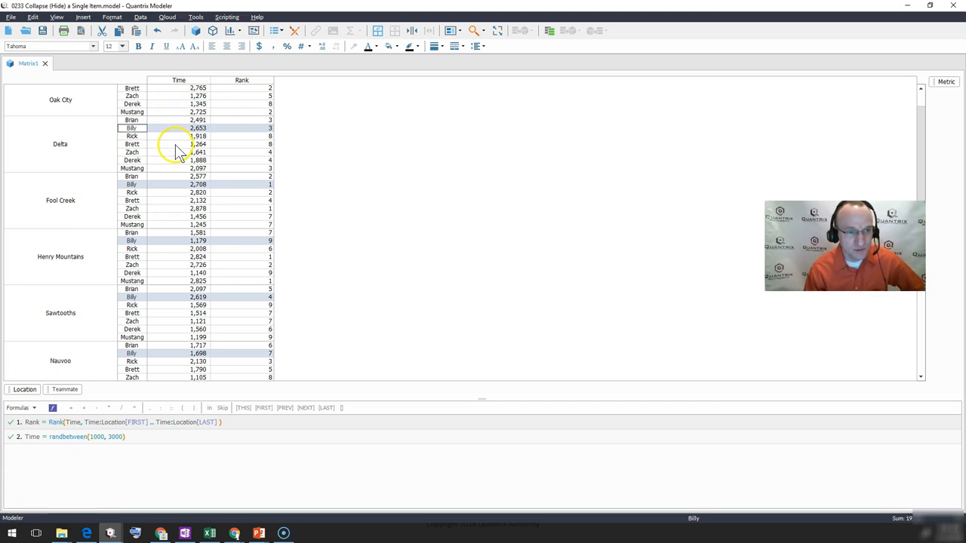
mouse_move(237, 128)
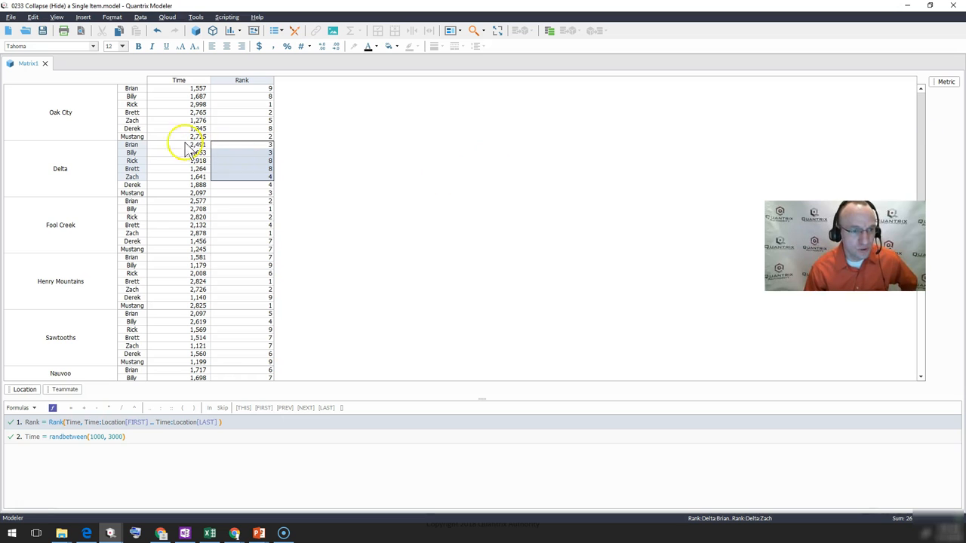
- Select Brett under Oak City and collapse him across all locations
left_click(132, 112)
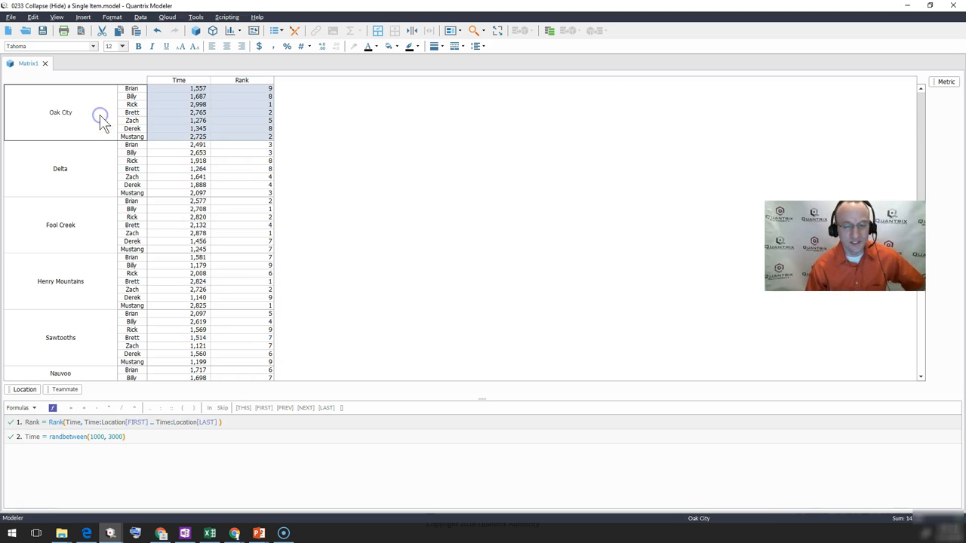
mouse_move(62, 273)
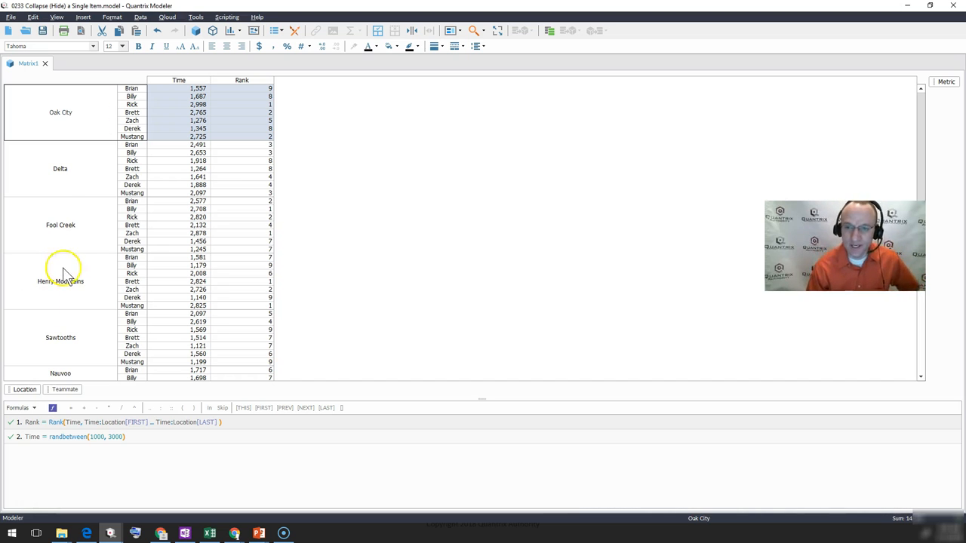
mouse_move(167, 283)
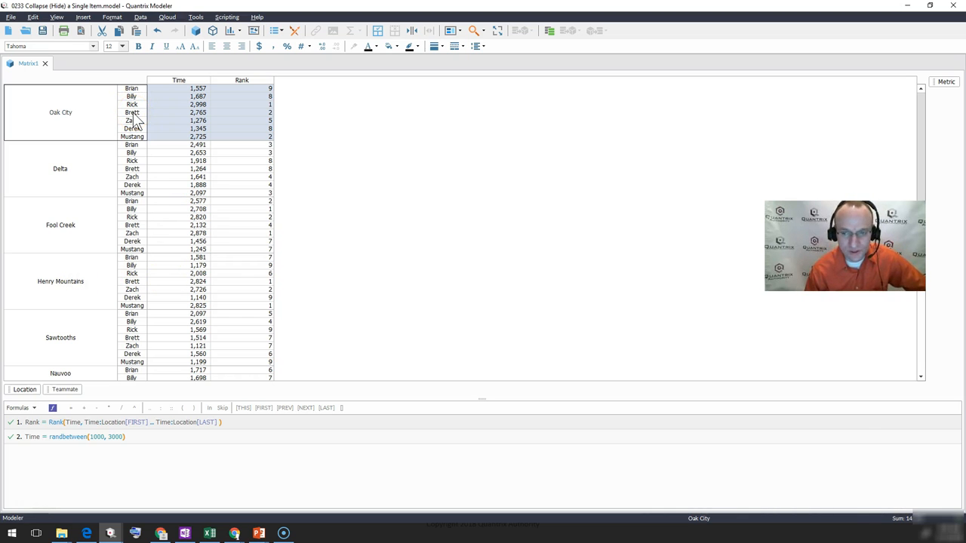
right_click(132, 113)
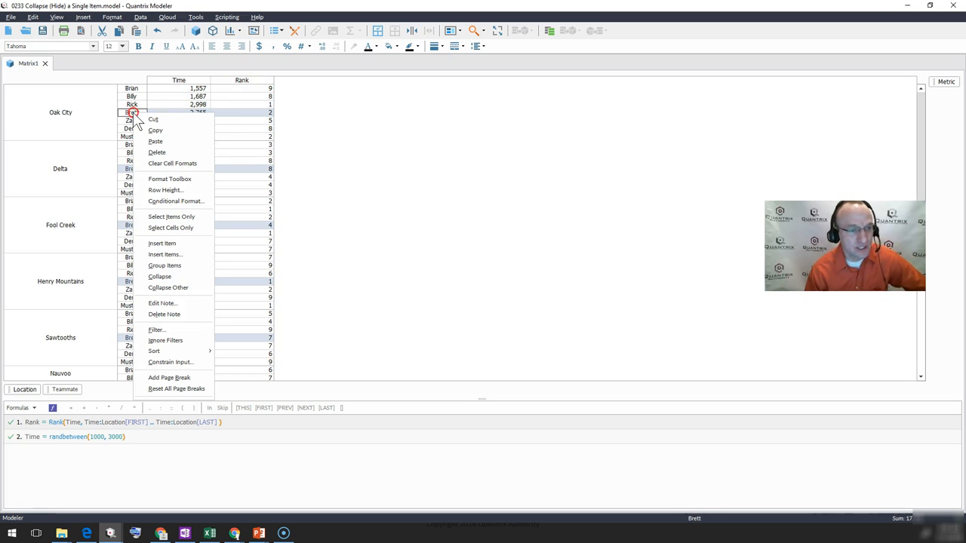
mouse_move(160, 276)
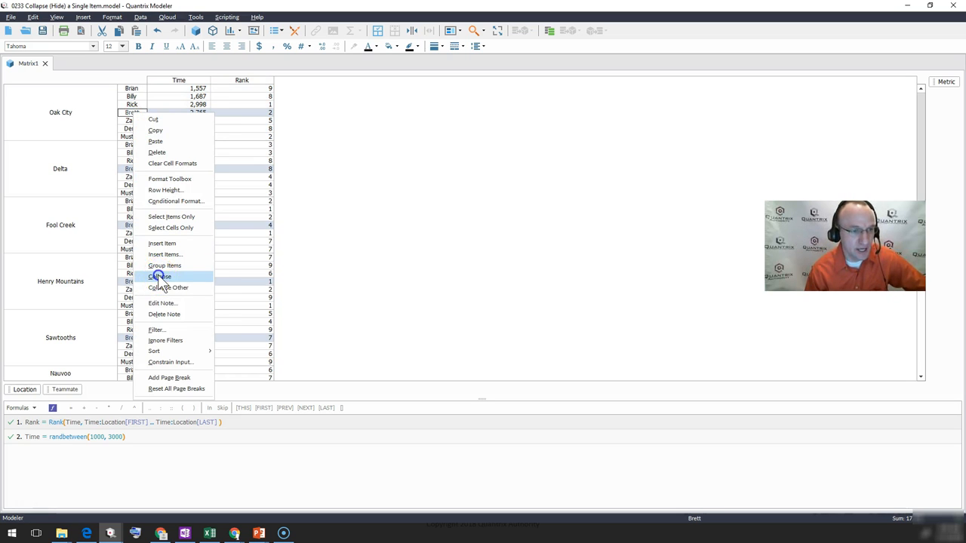
left_click(159, 276)
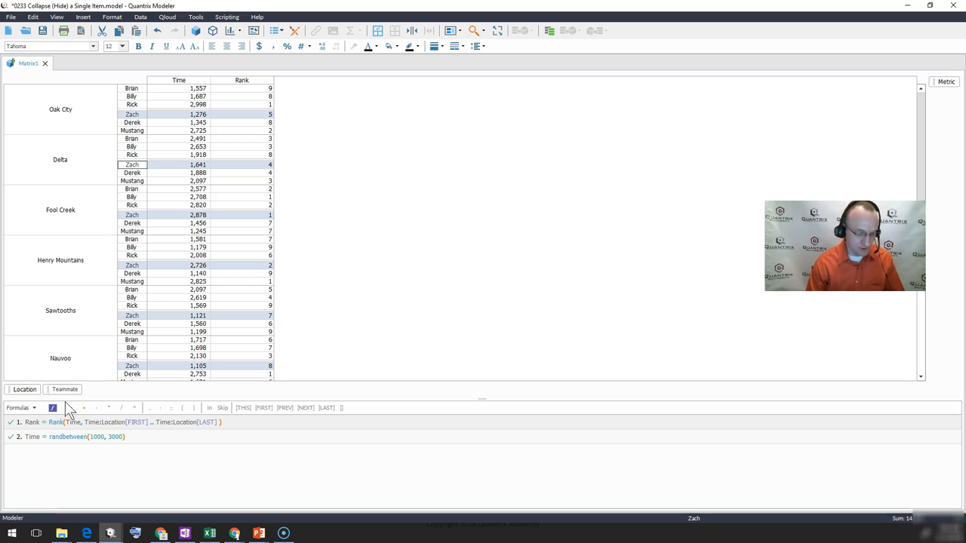
mouse_move(157, 30)
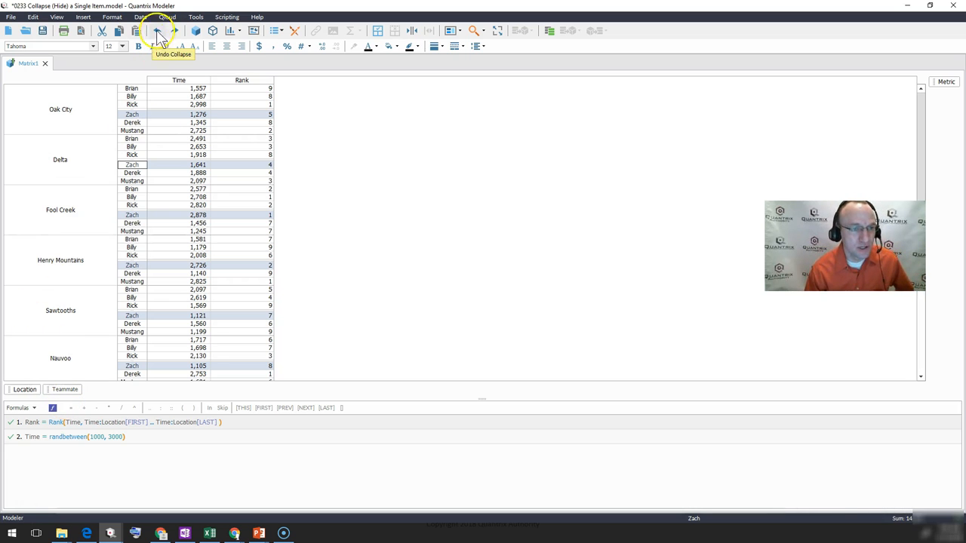
- Undo Brett's collapse, then try collapsing Brett only within Oak City
left_click(157, 30)
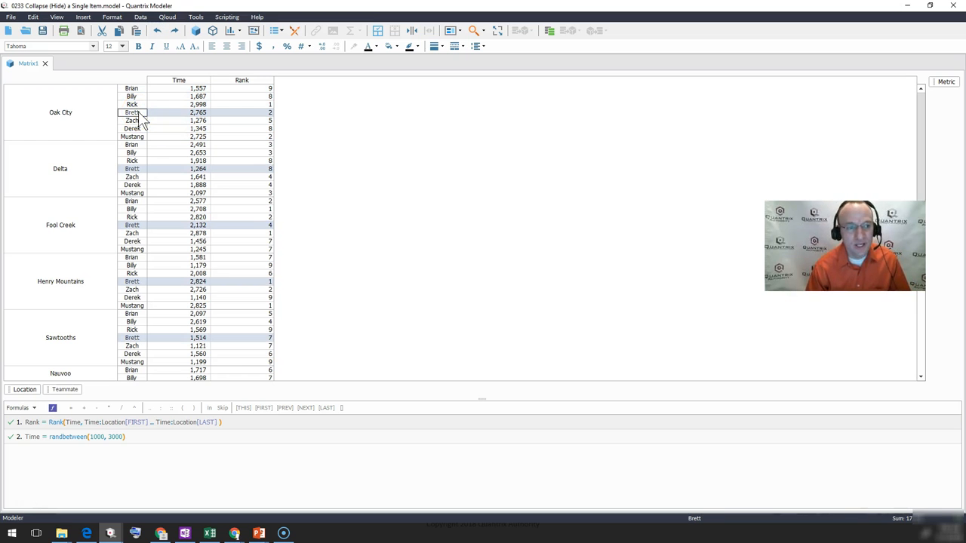
left_click(60, 111)
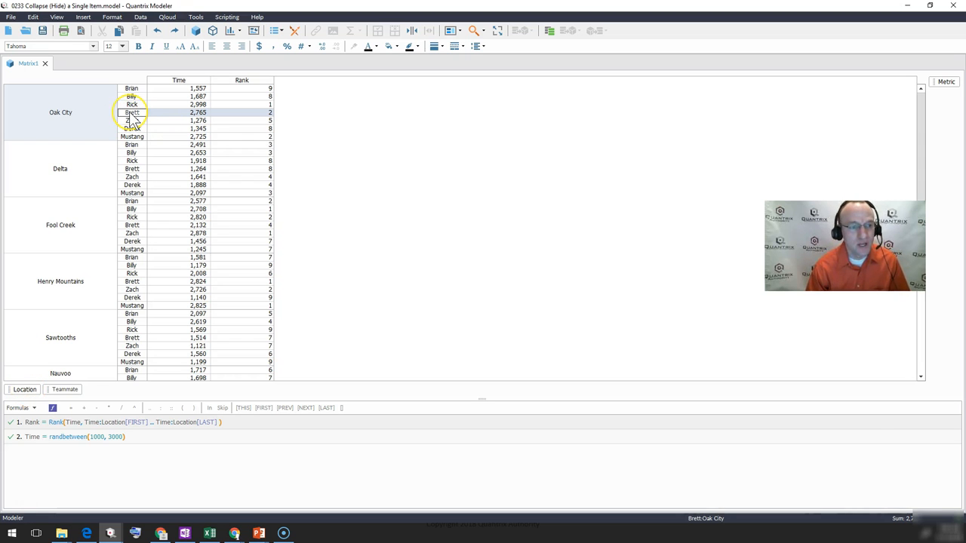
right_click(132, 113)
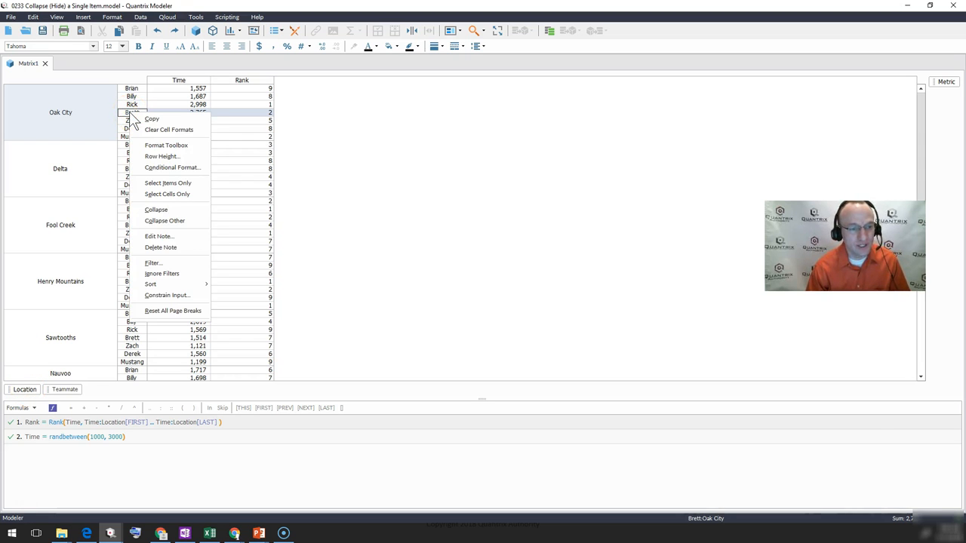
mouse_move(156, 210)
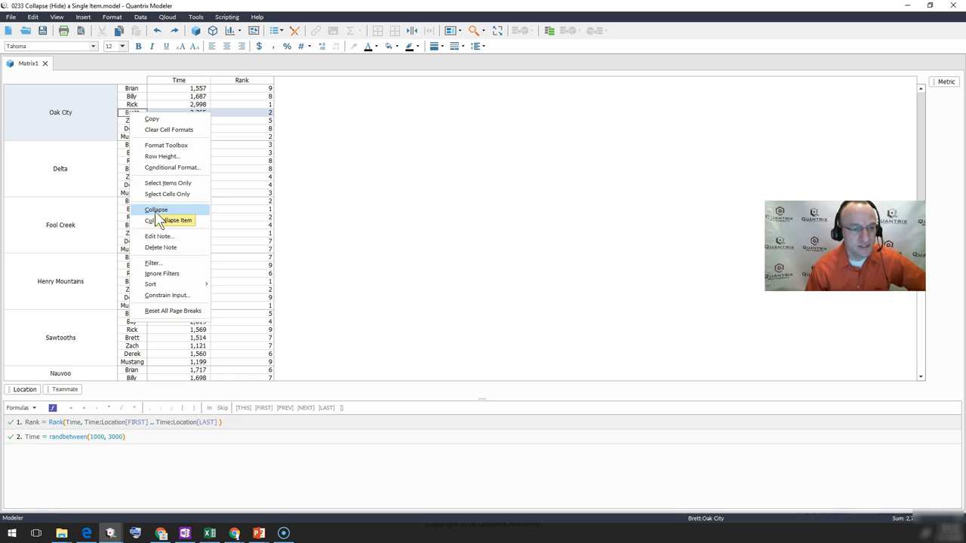
left_click(176, 220)
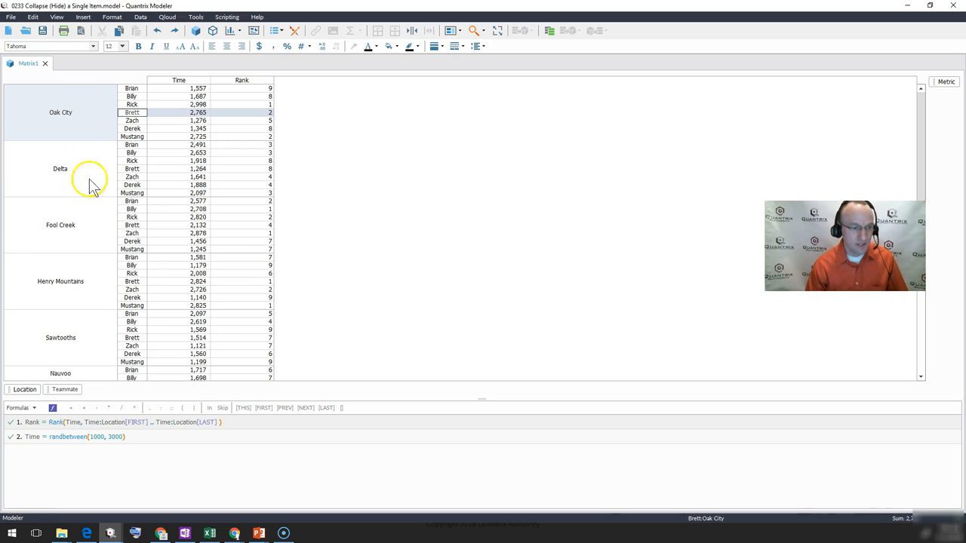
- Collapse Derek within Henry Mountains, then check Derek still shows in another location
left_click(60, 281)
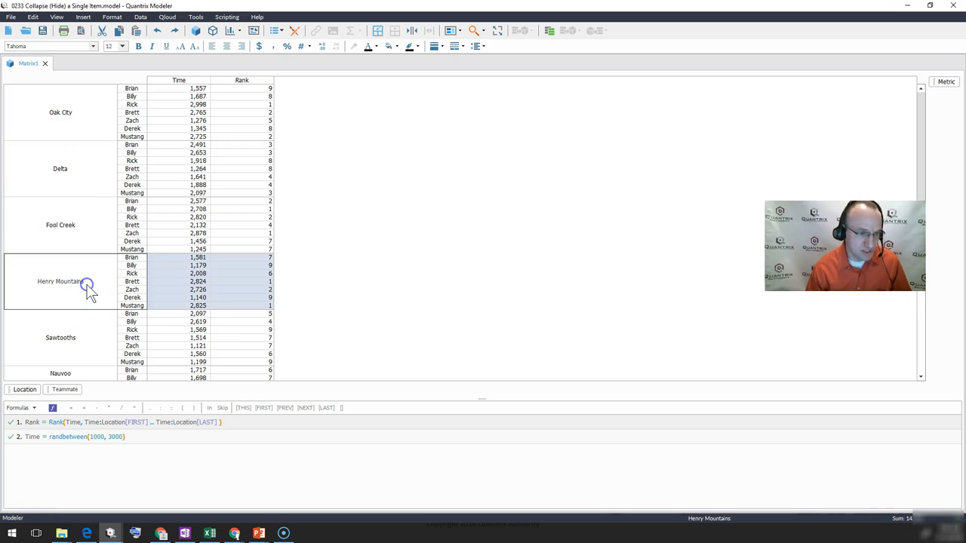
left_click(132, 297)
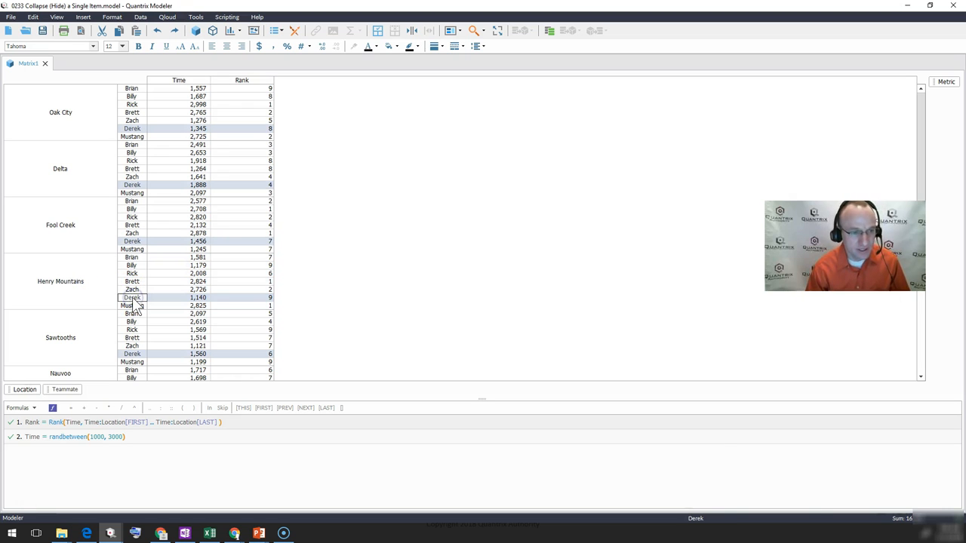
mouse_move(85, 294)
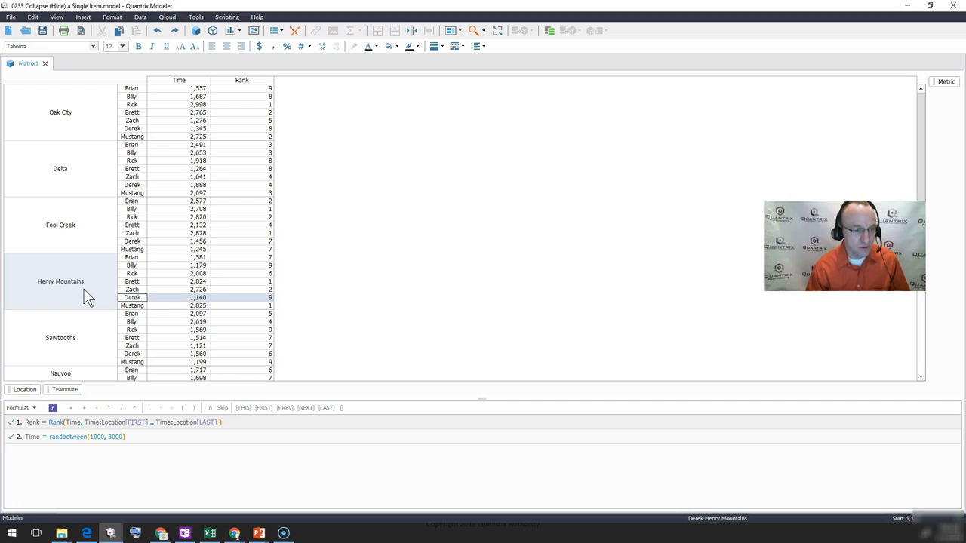
mouse_move(109, 306)
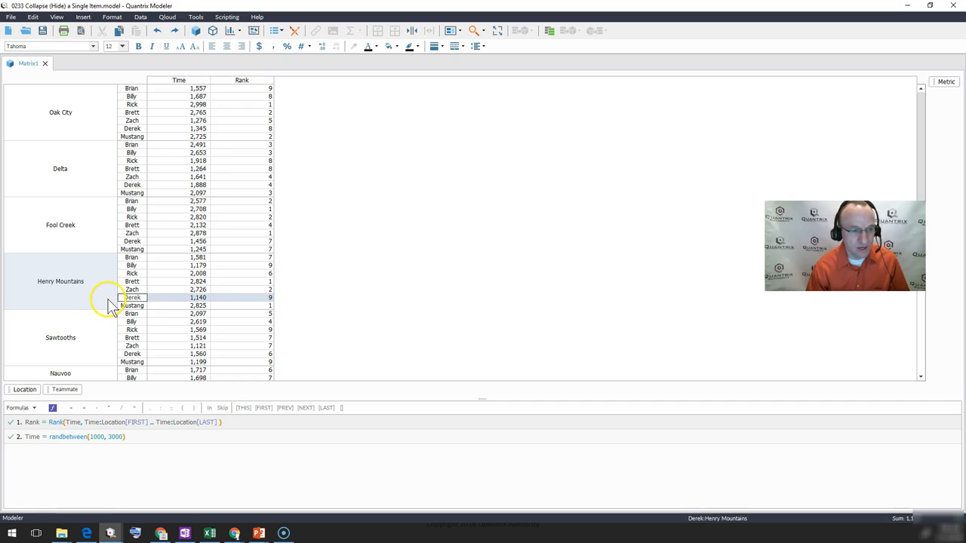
right_click(133, 298)
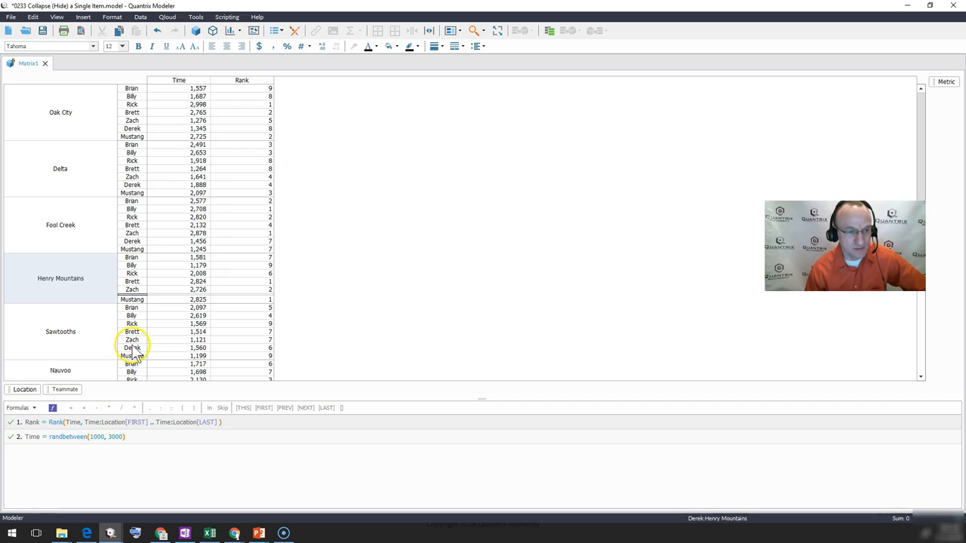
left_click(132, 348)
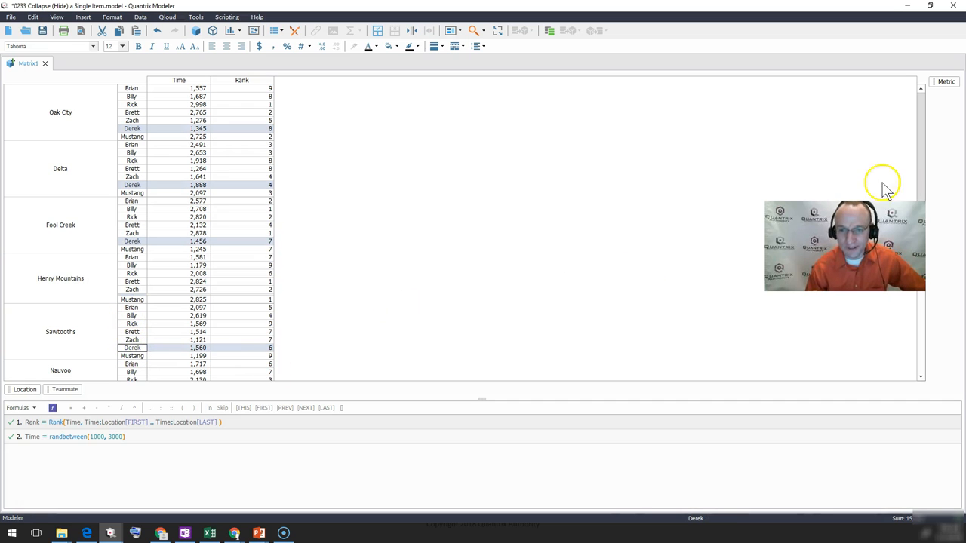